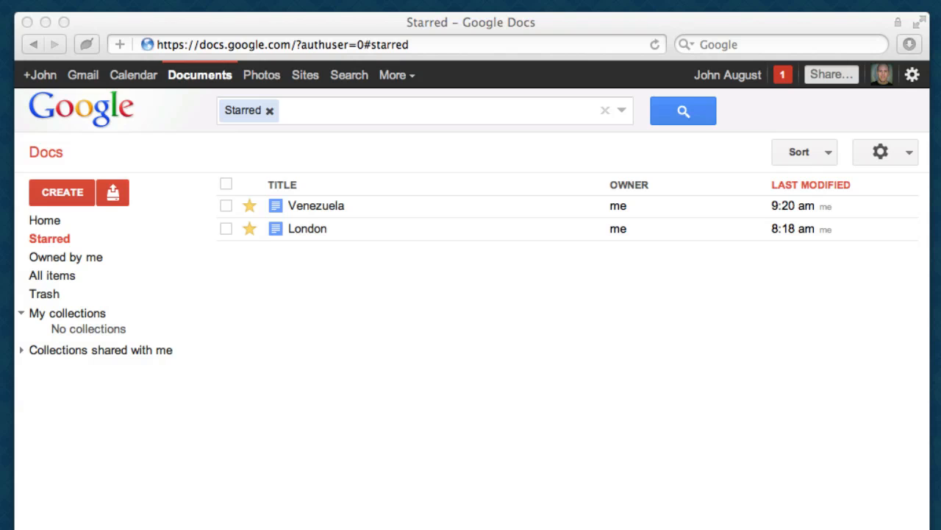
mouse_move(576, 167)
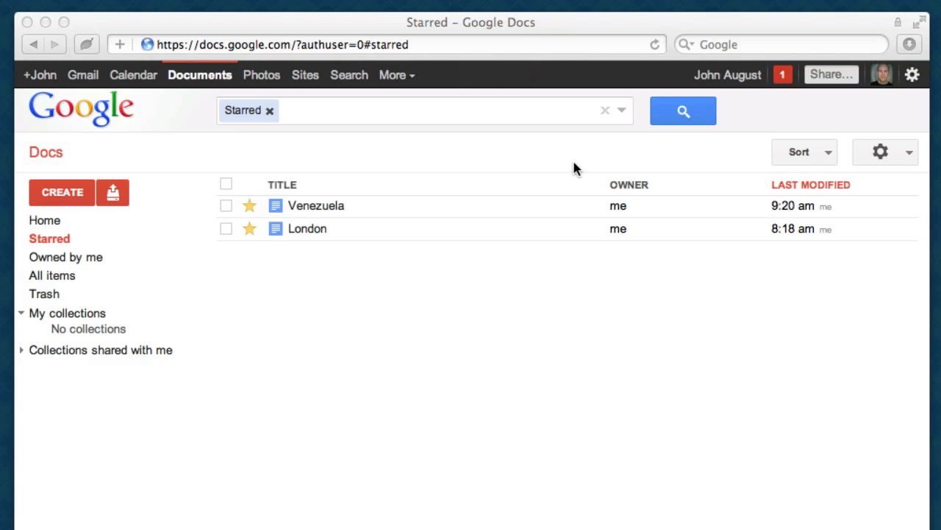
mouse_move(315, 215)
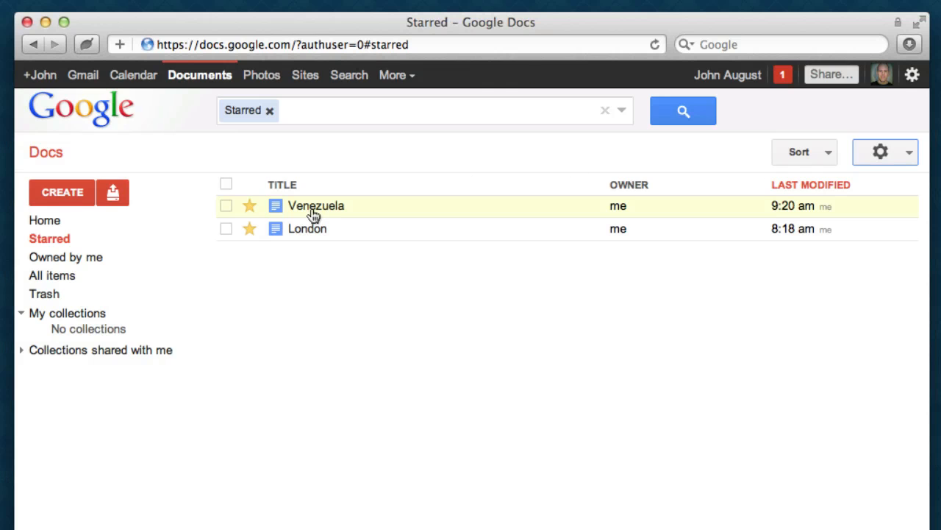
Step: Open the Venezuela screenplay and select the Sodium-vapor action paragraph and CUT TO: transition
left_click(316, 205)
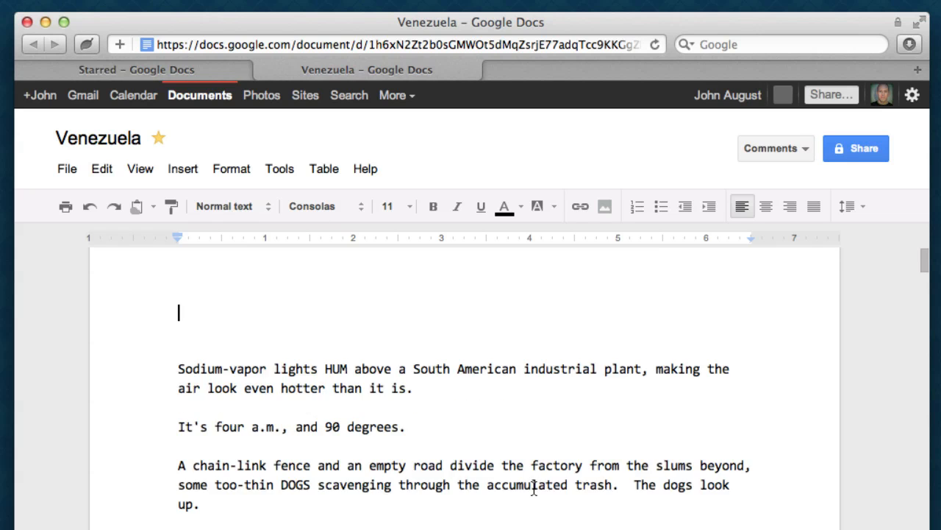
scroll("down", 3)
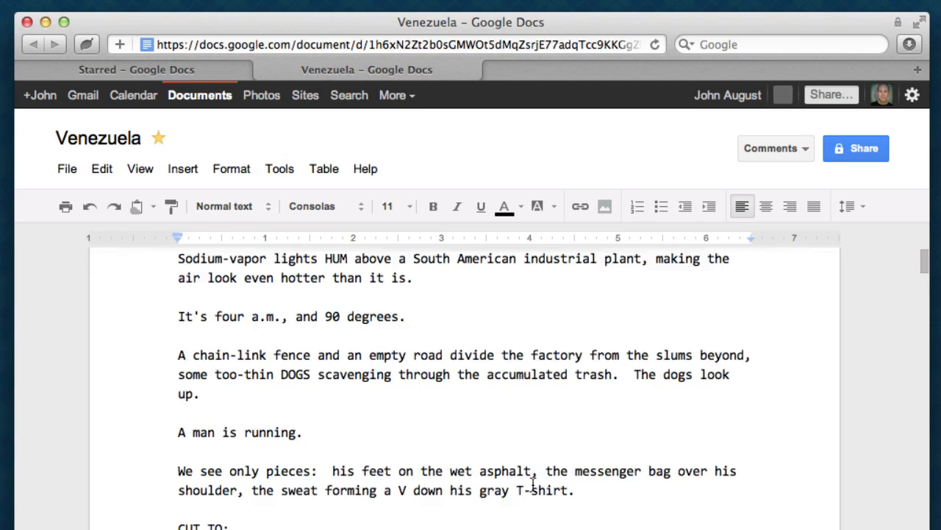
scroll("up", 3)
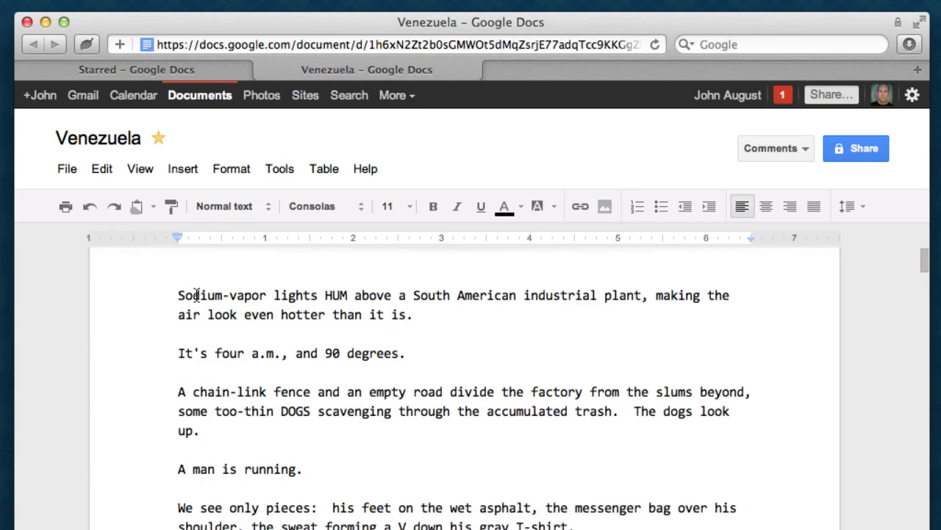
left_click_drag(177, 295, 413, 315)
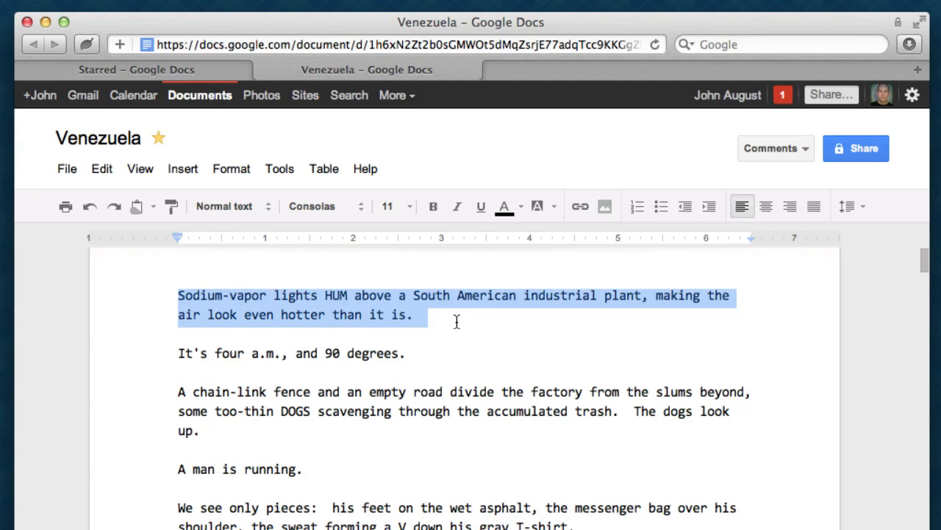
scroll("down", 3)
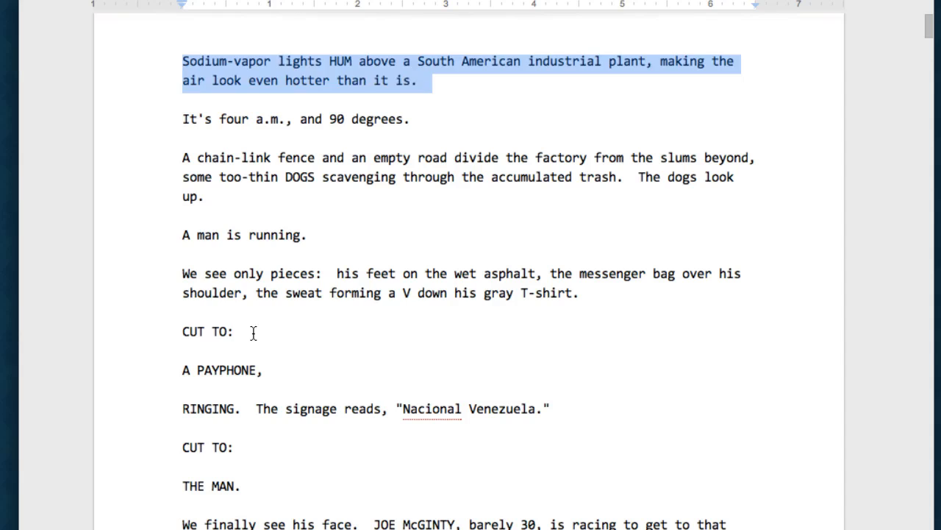
double_click(208, 331)
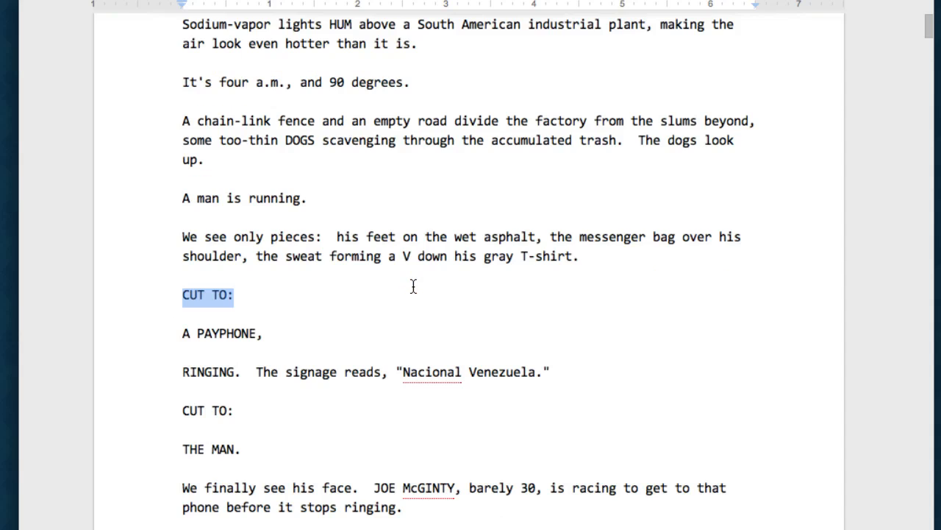
Step: Review the script down to the SOUTHERN AFGHANISTAN / ONE WEEK EARLIER title lines
scroll("down", 3)
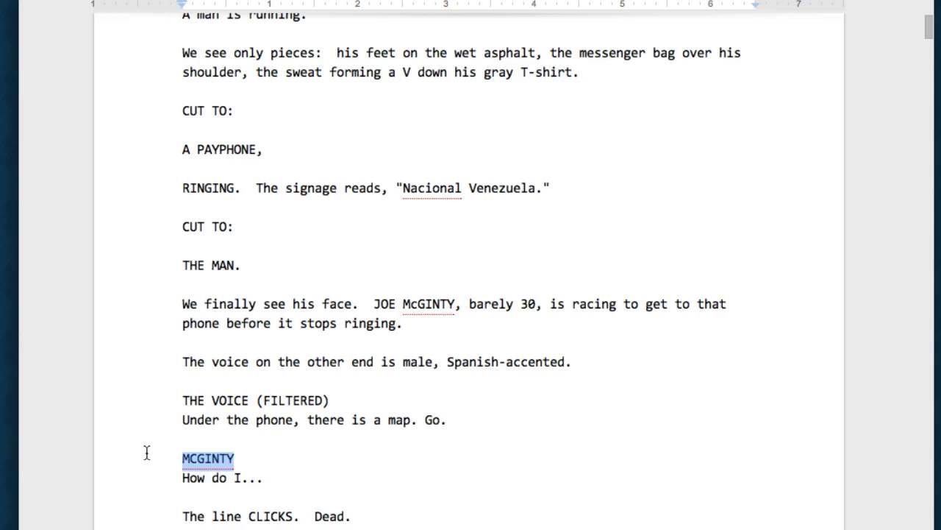
mouse_move(237, 477)
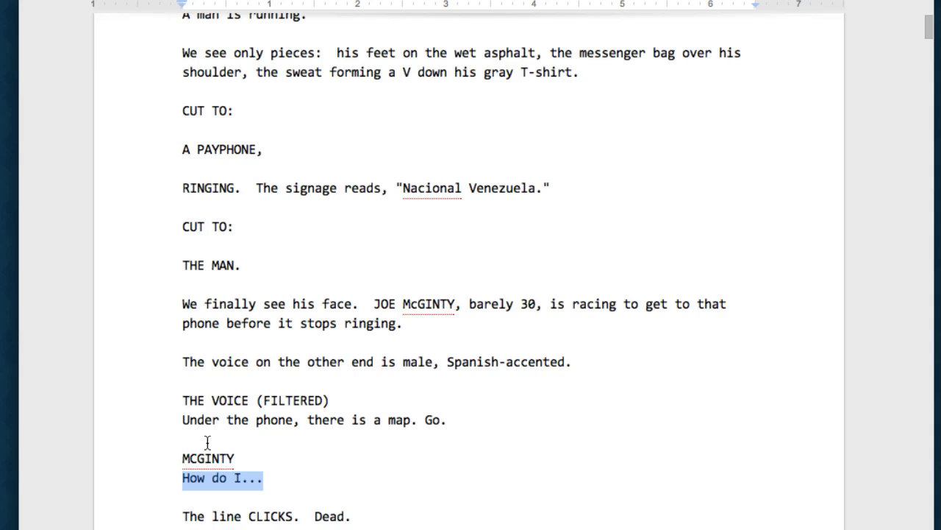
scroll("down", 3)
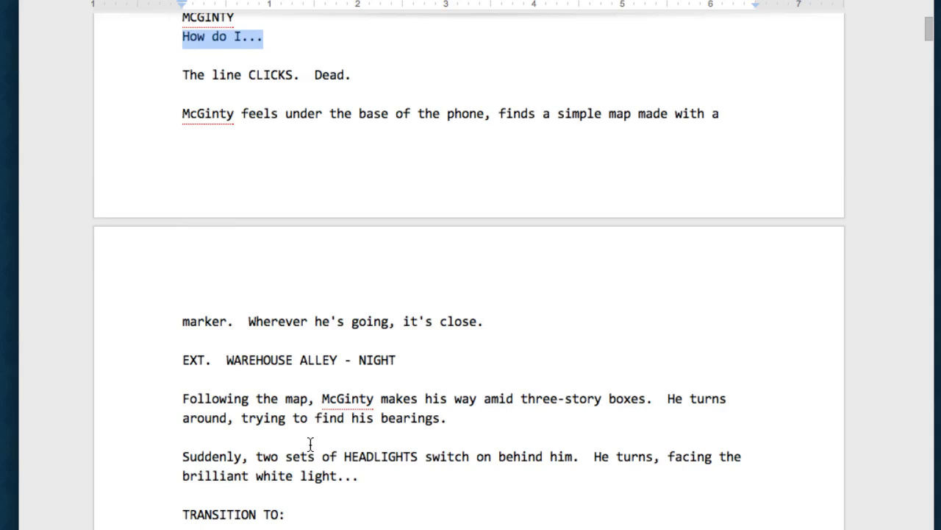
scroll("down", 3)
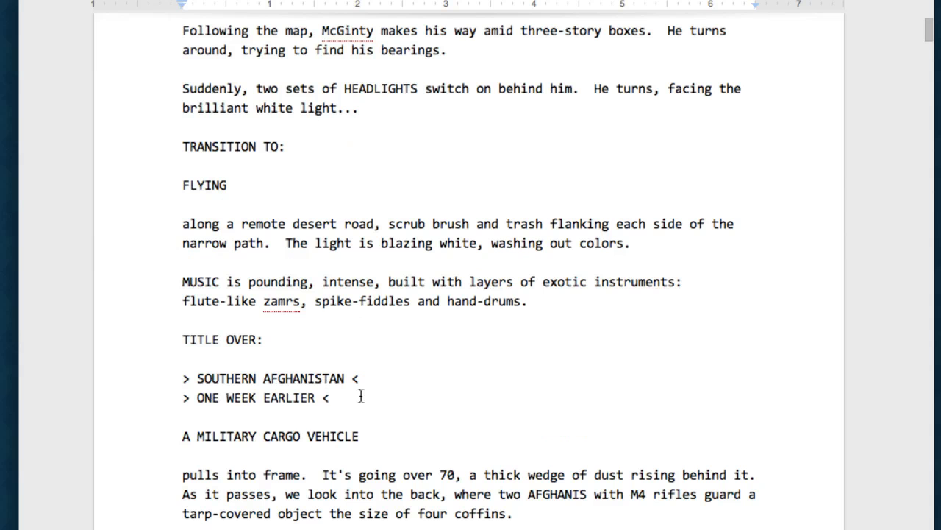
left_click_drag(361, 397, 182, 378)
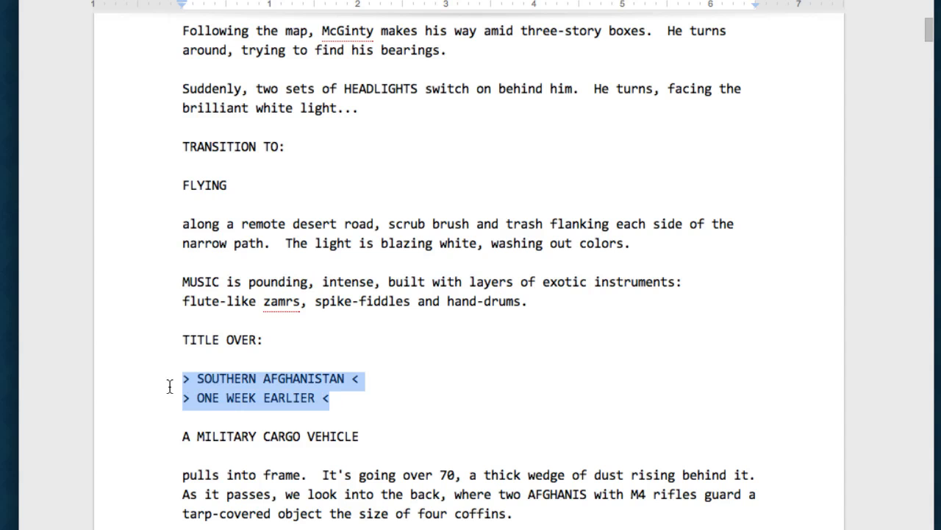
left_click(184, 378)
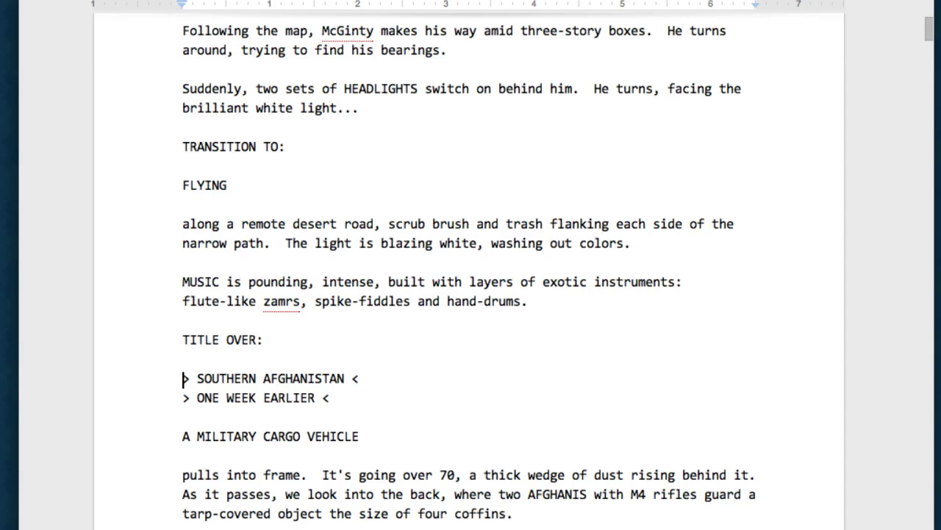
scroll("up", 3)
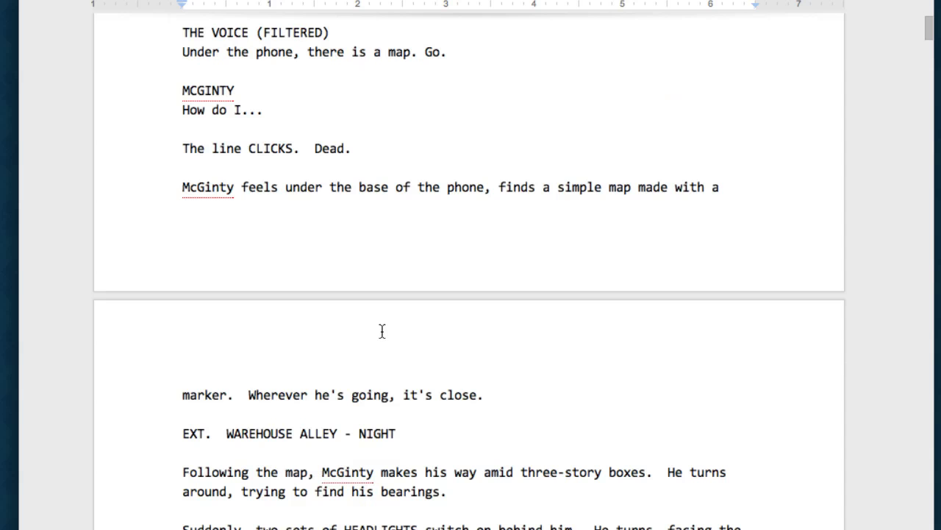
scroll("down", 3)
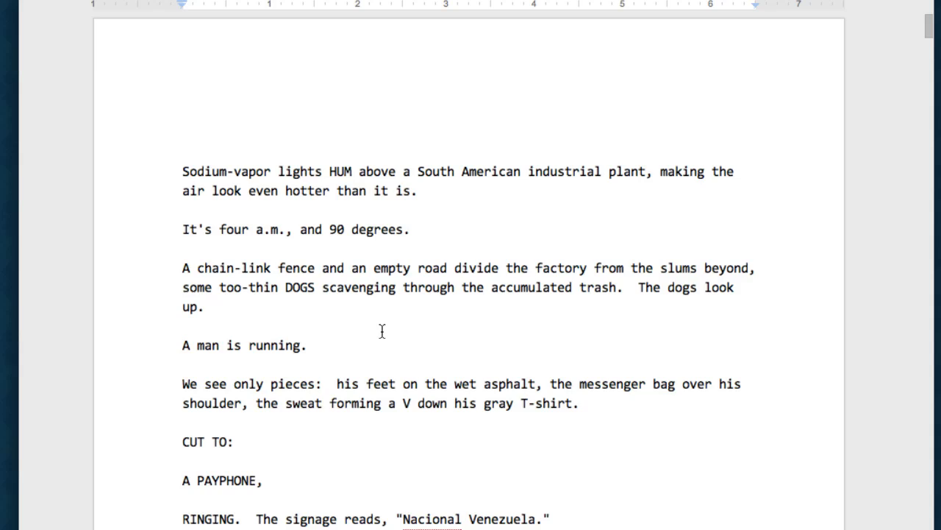
scroll("down", 3)
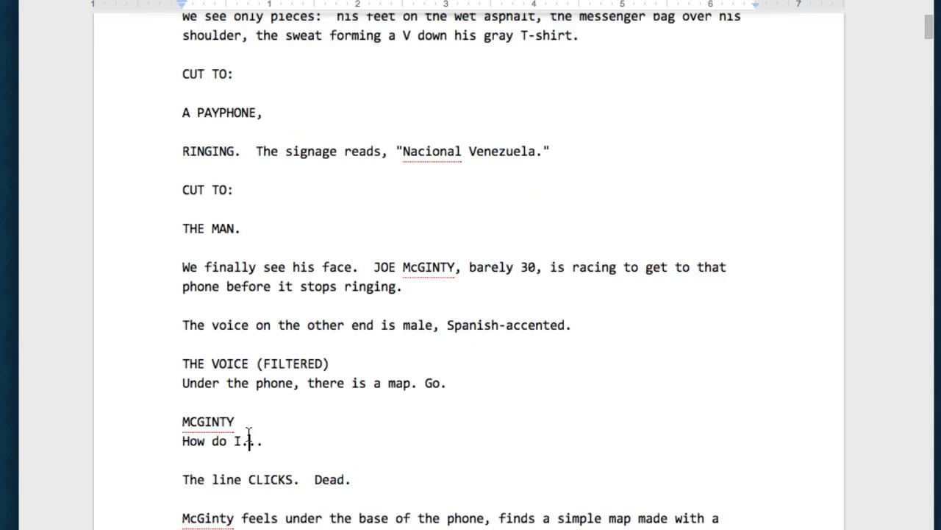
Step: Insert a '(searching)' line under MCGINTY, before his 'How do I...' dialogue
key("Return")
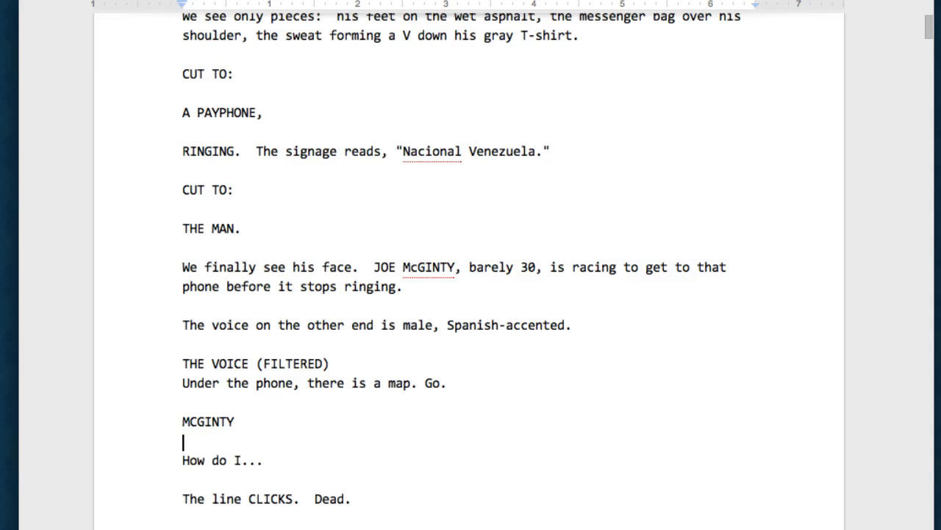
type("(")
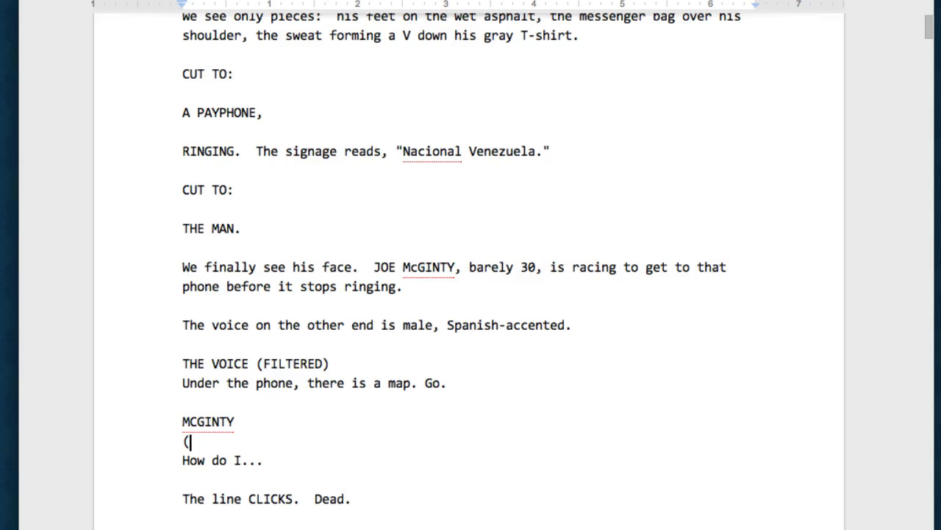
type("sea")
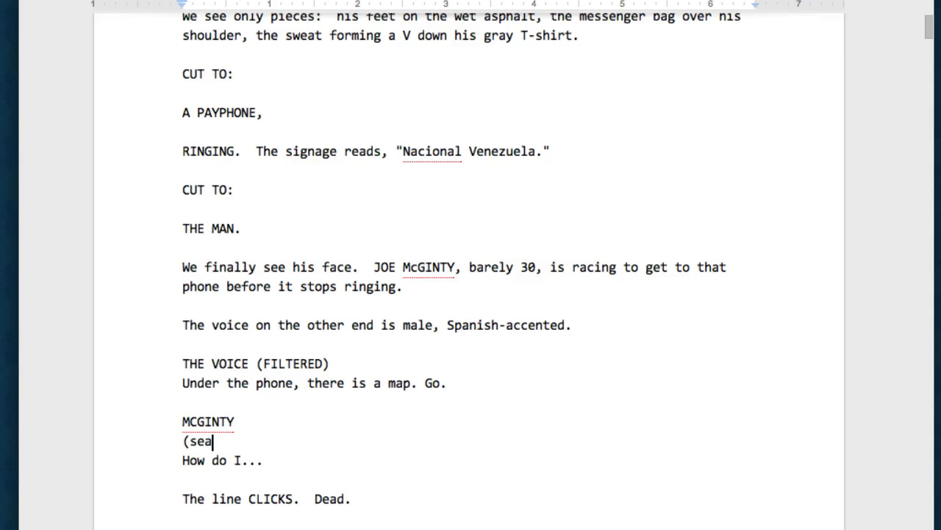
type("rching)")
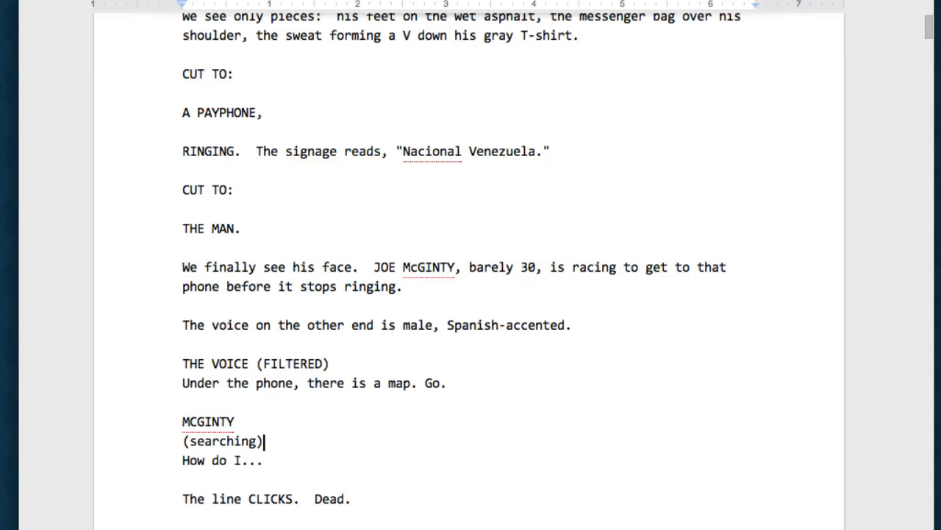
mouse_move(261, 424)
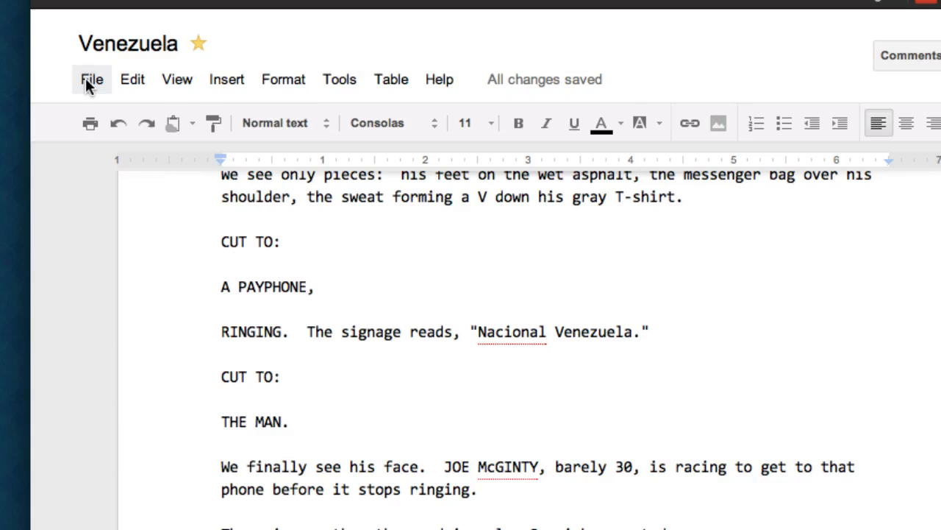
Step: Download the Venezuela screenplay from Google Docs as a plain-text (.txt) file
left_click(91, 79)
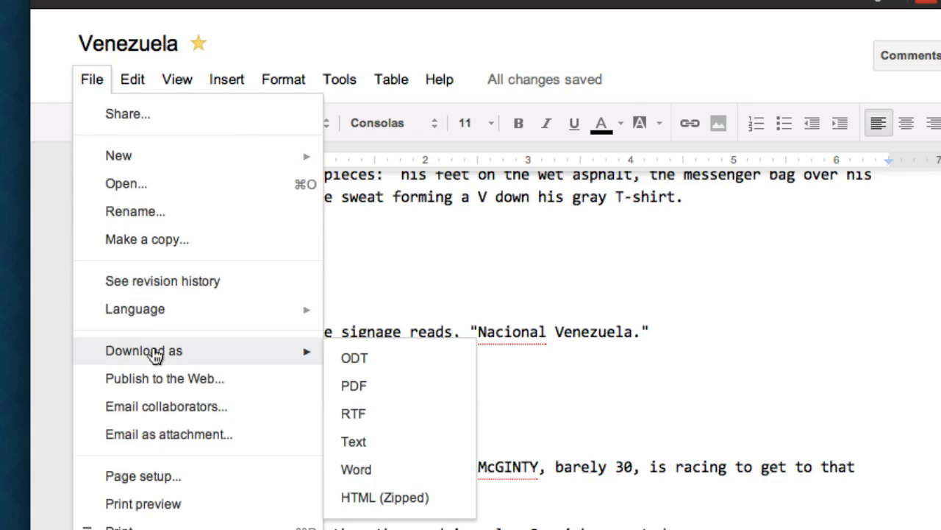
left_click(353, 442)
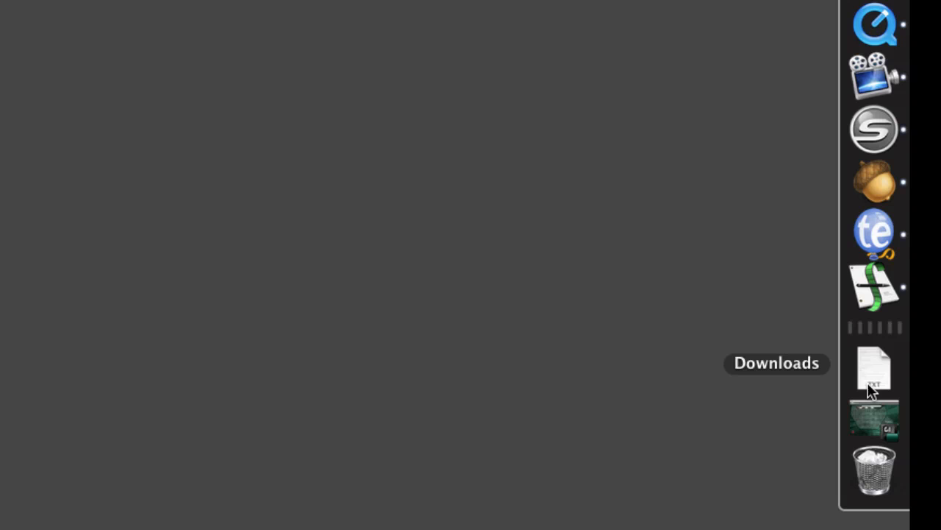
Step: Drag Venezuela.txt from the Dock's Downloads stack onto the Final Draft icon
left_click(873, 368)
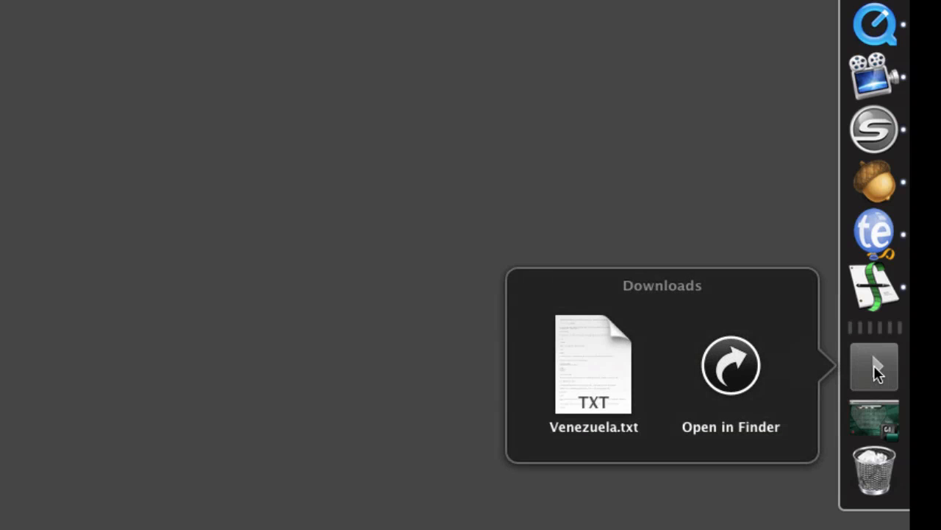
mouse_move(731, 365)
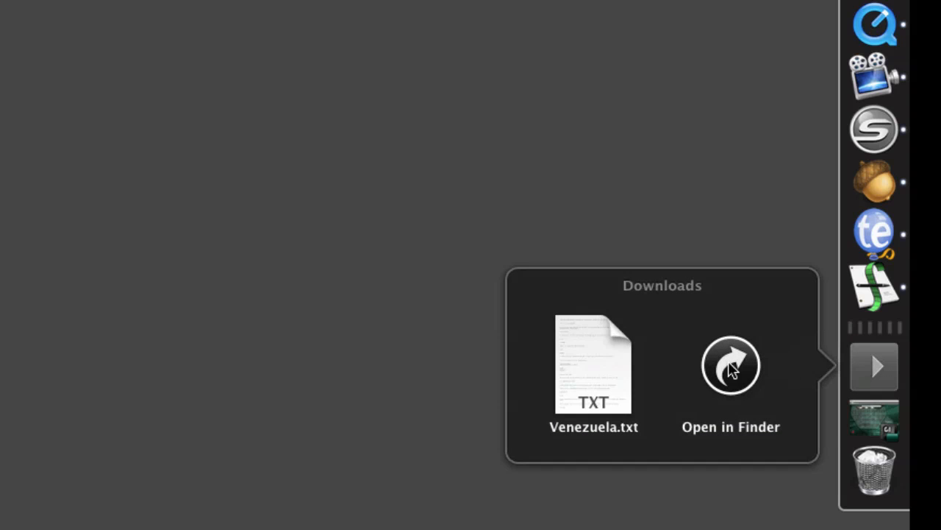
left_click_drag(594, 364, 570, 199)
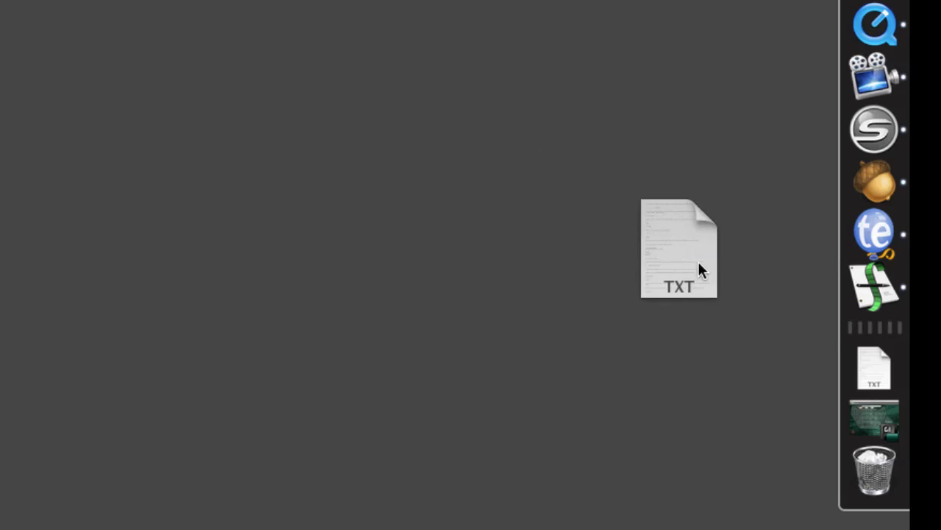
left_click_drag(679, 249, 873, 286)
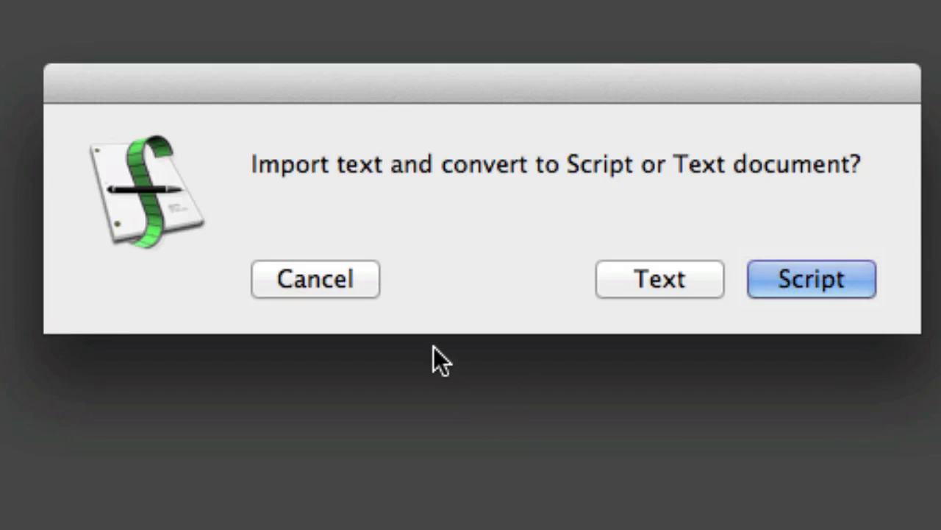
mouse_move(430, 257)
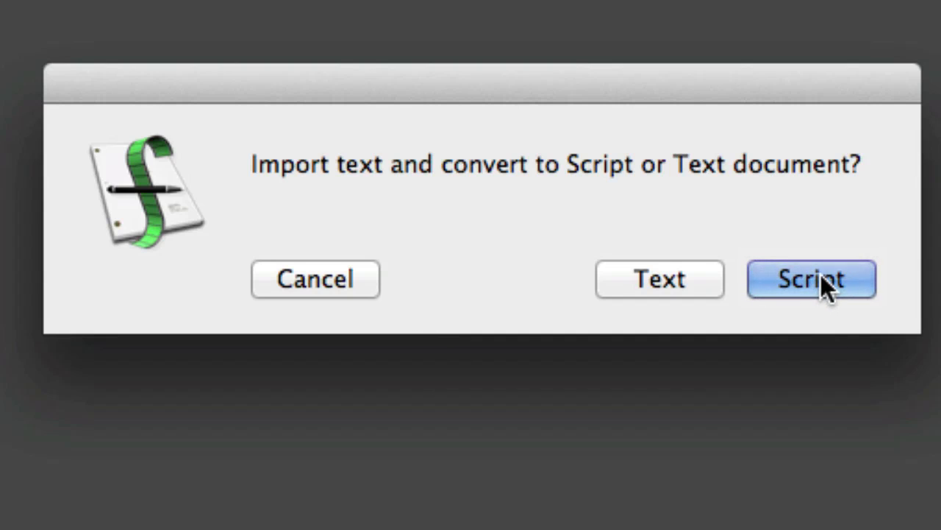
Step: Choose Script in the import prompt to convert the text into a formatted screenplay
left_click(811, 279)
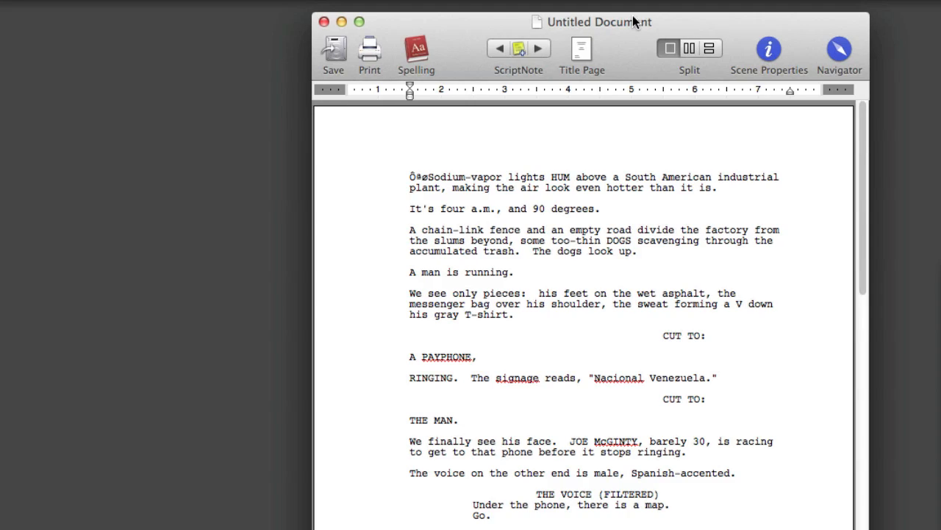
Step: Go to the garbled characters before 'Sodium-vapor' and check the imported script's formatting
left_click(410, 177)
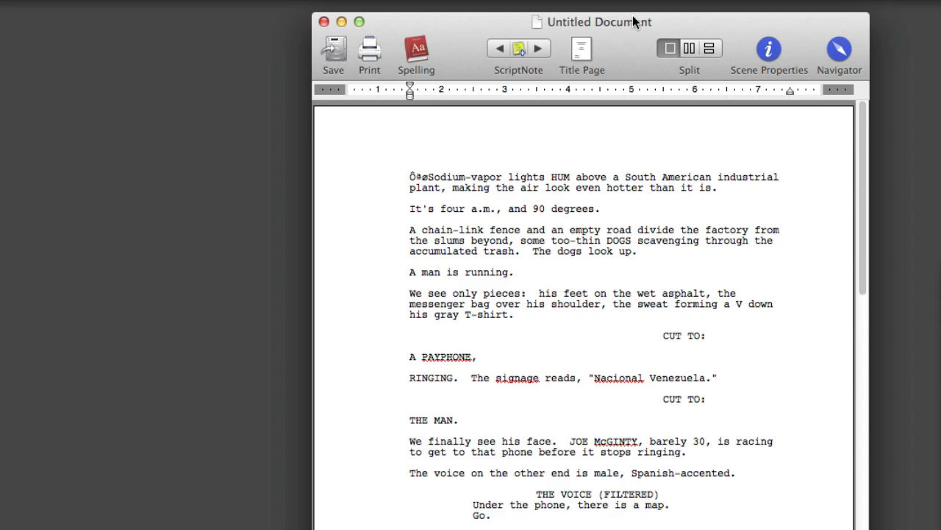
left_click(409, 176)
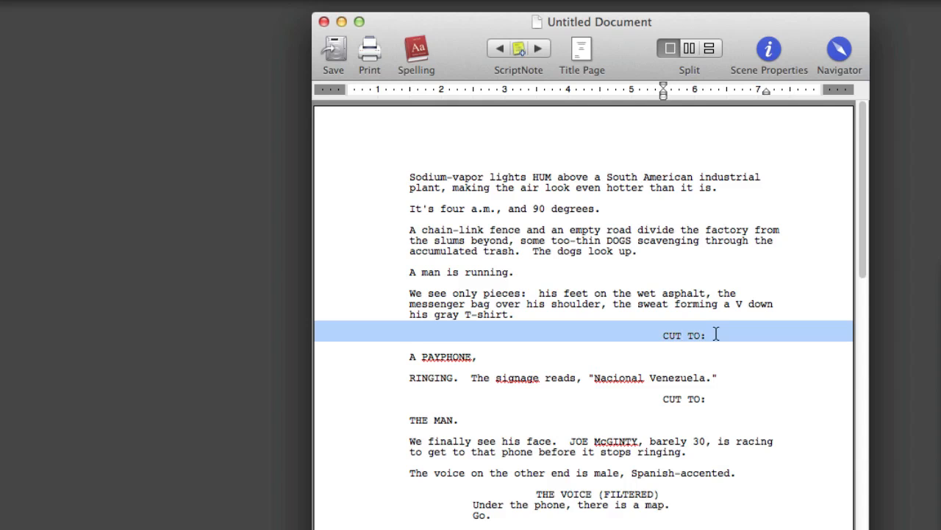
scroll("down", 3)
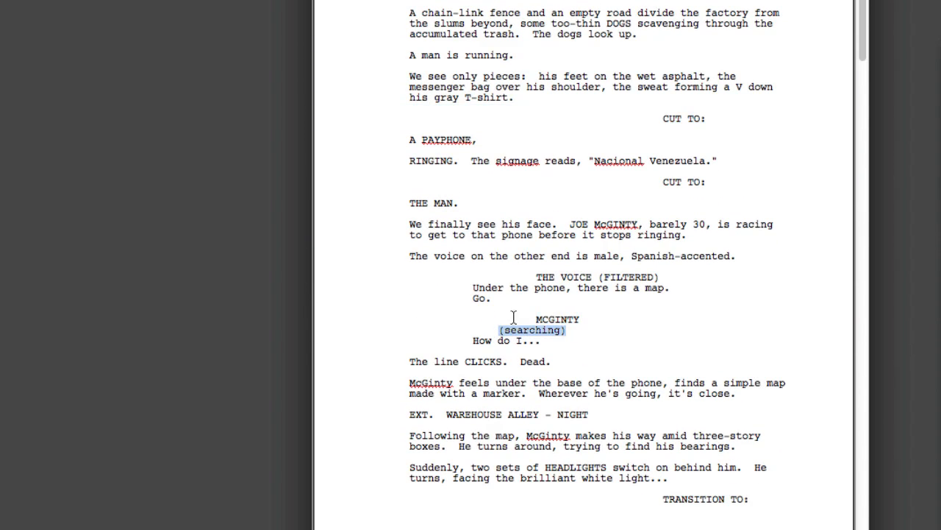
mouse_move(559, 233)
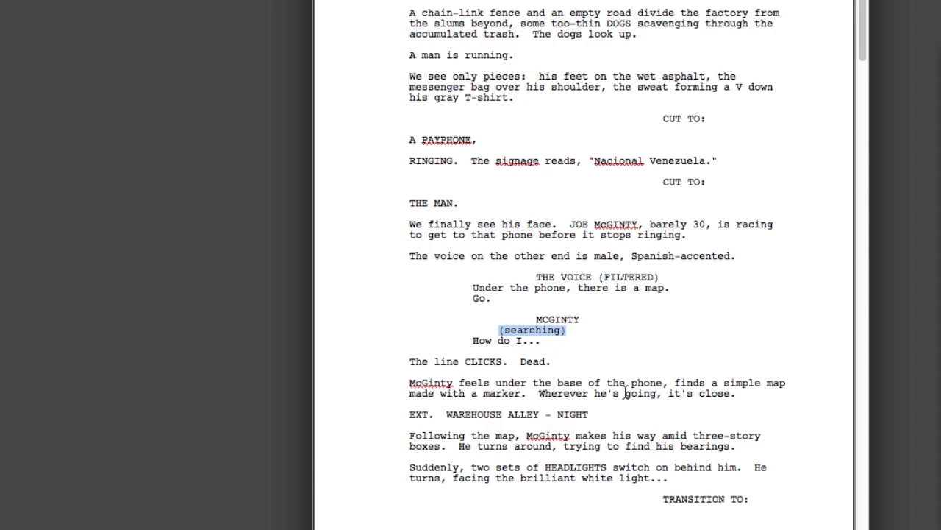
scroll("down", 3)
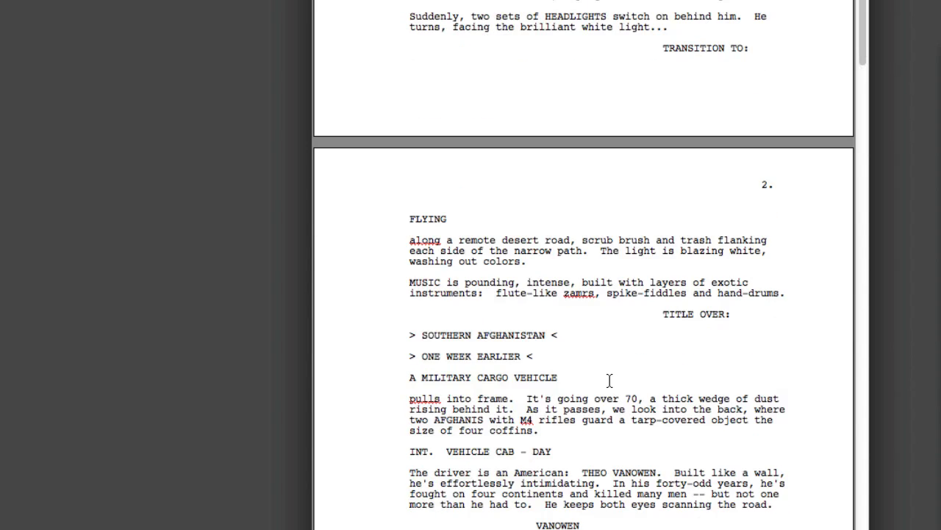
left_click_drag(410, 335, 532, 356)
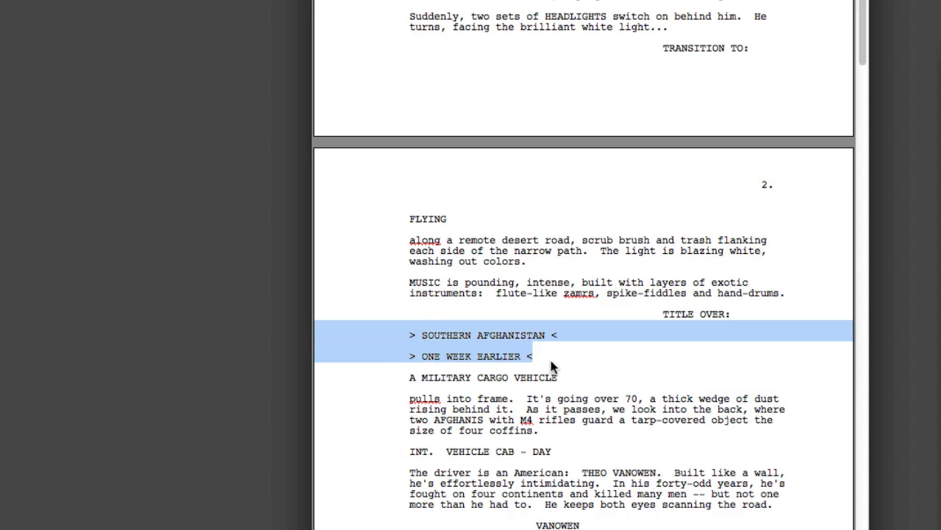
mouse_move(575, 358)
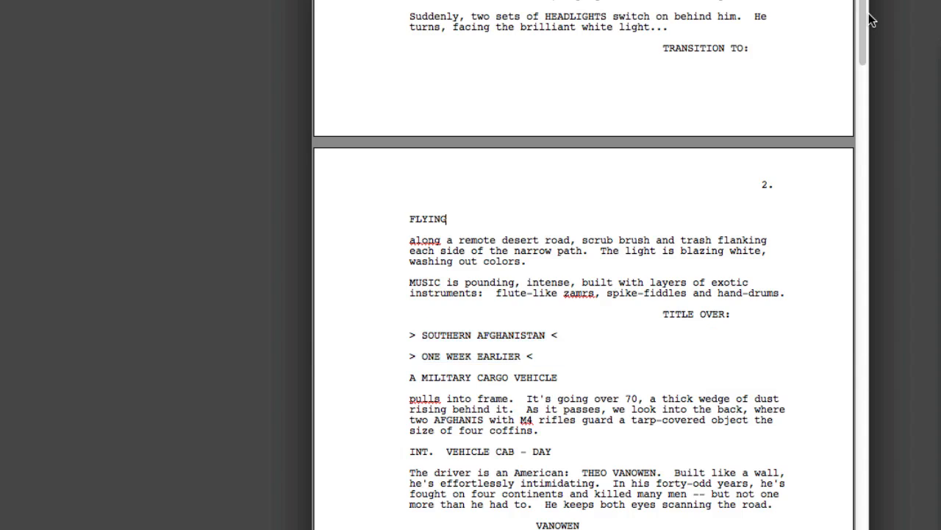
scroll("down", 3)
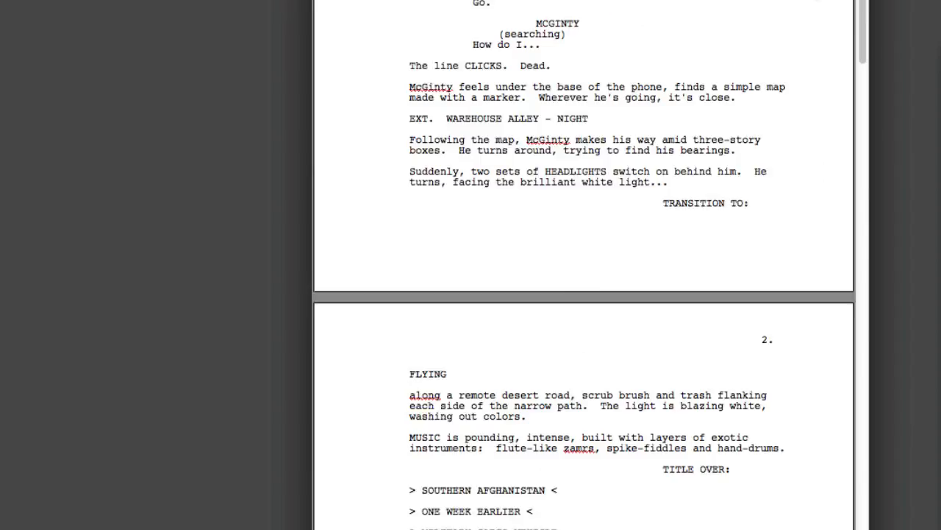
scroll("up", 3)
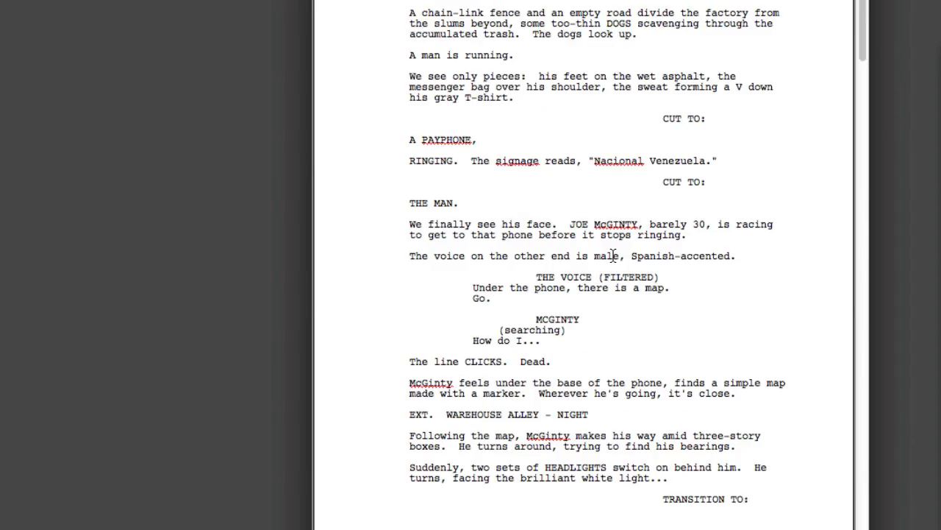